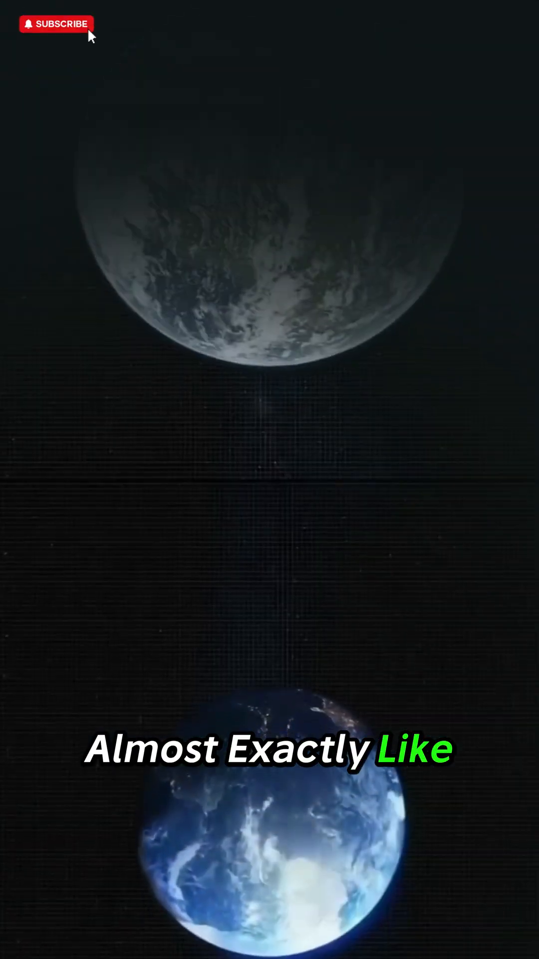
{"action": "left_click", "coordinate": [56, 24]}
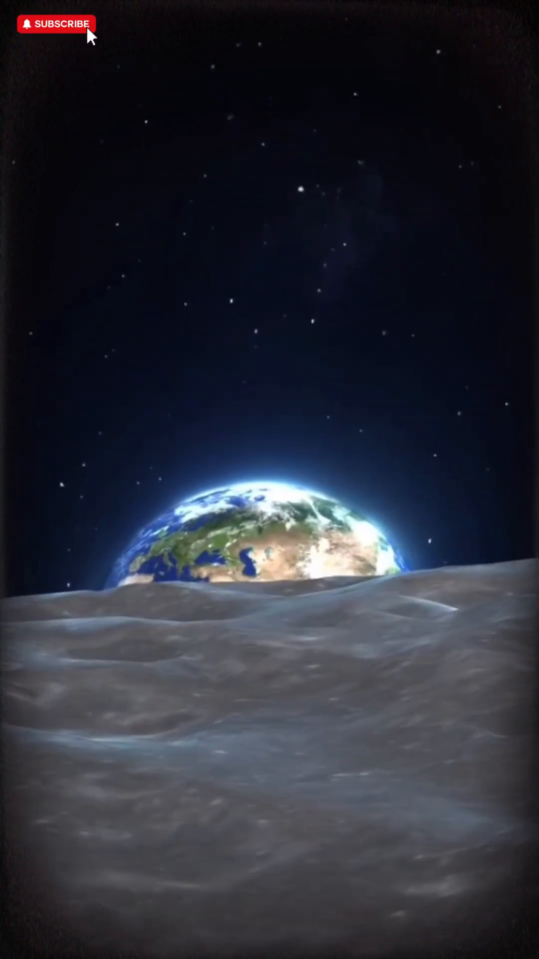
{"action": "left_click", "coordinate": [58, 23]}
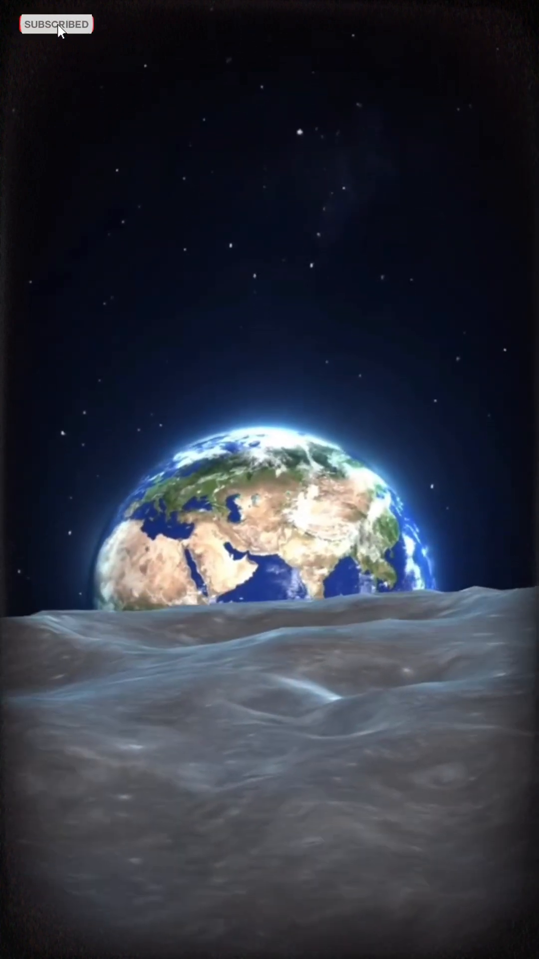